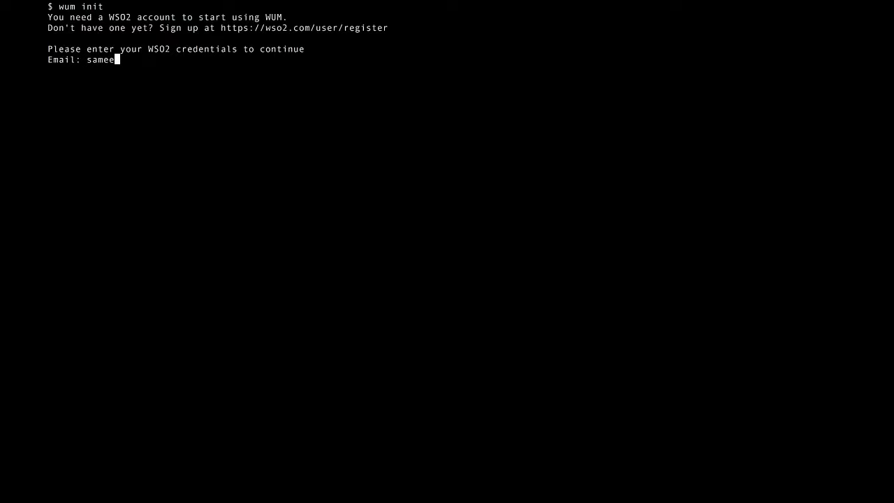
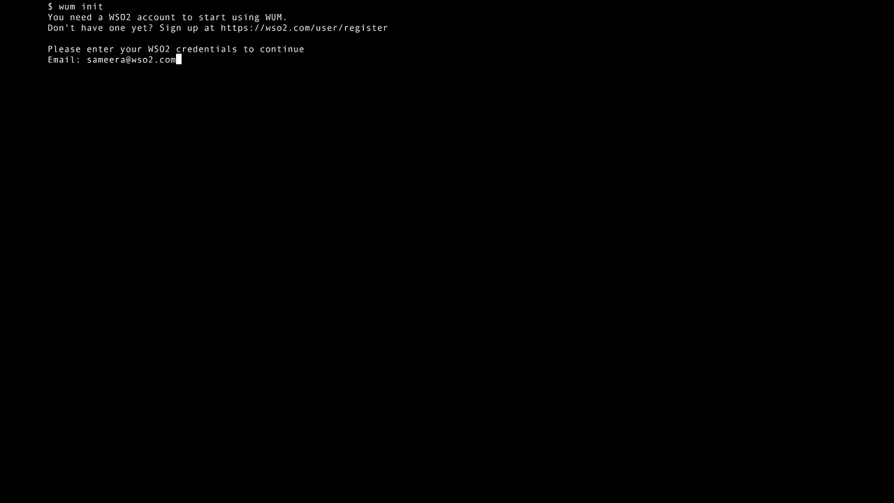
pyautogui.press('Return')
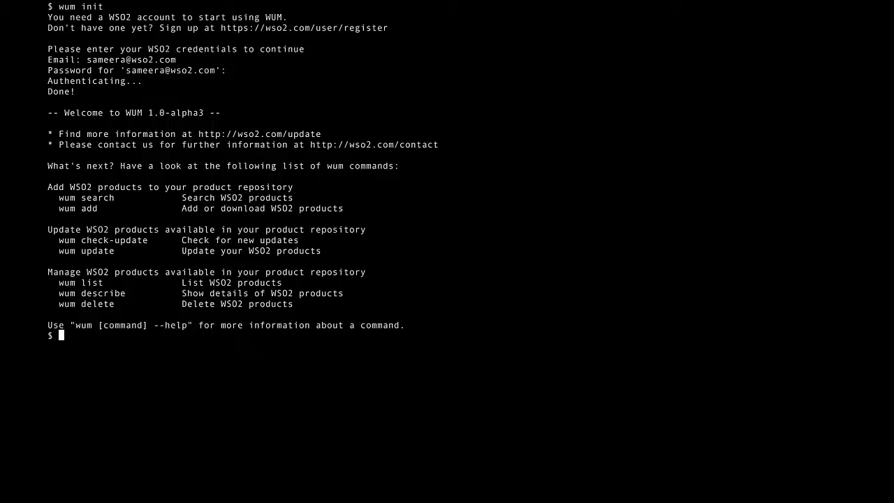
pyautogui.moveTo(404, 134)
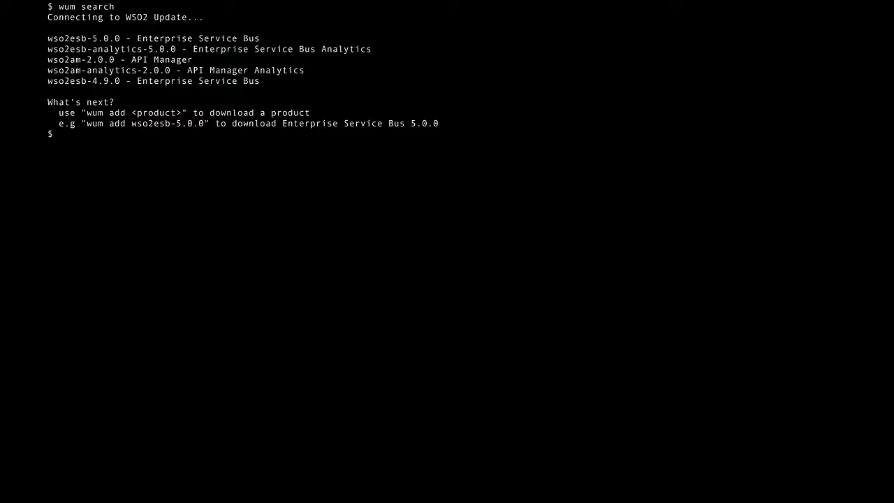
# Step: Start a wum search command for the ESB product
pyautogui.write('wum')
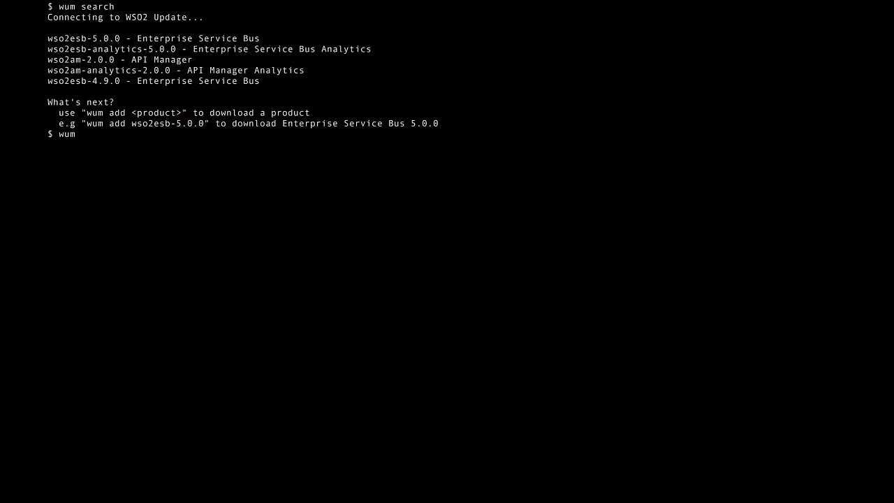
pyautogui.write('search')
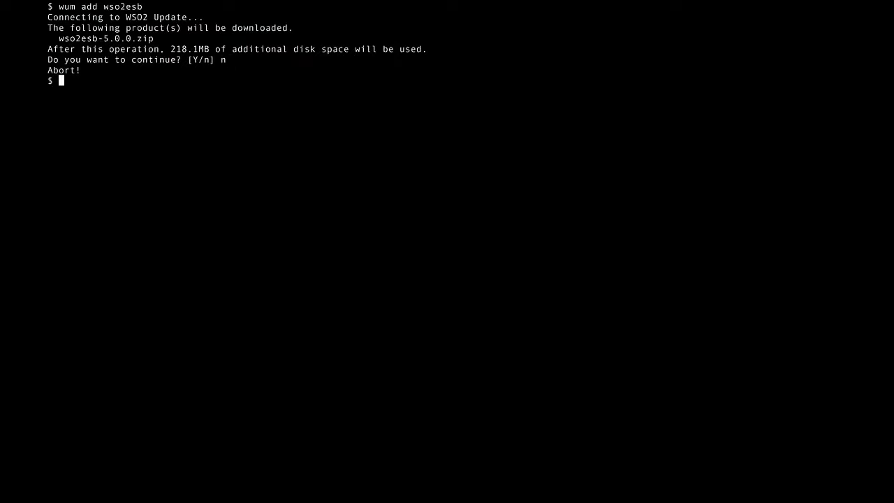
# Step: Run wum add wso2esb-4.9.0 and answer y to download it into the local repository
pyautogui.write('wum add wso2esb-4.9.0')
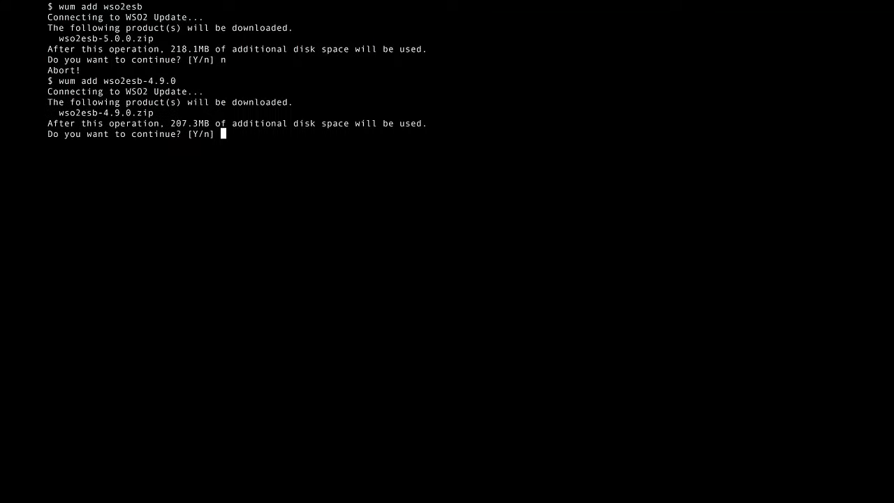
pyautogui.write('y')
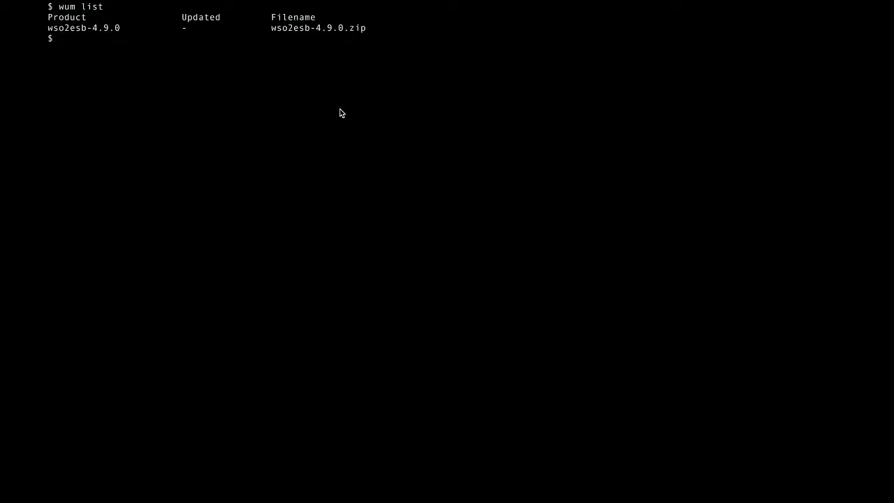
# Step: Run wum check-update on wso2esb-4.9.0, revealing 96 updates, then begin the wum update command
pyautogui.write('wum che')
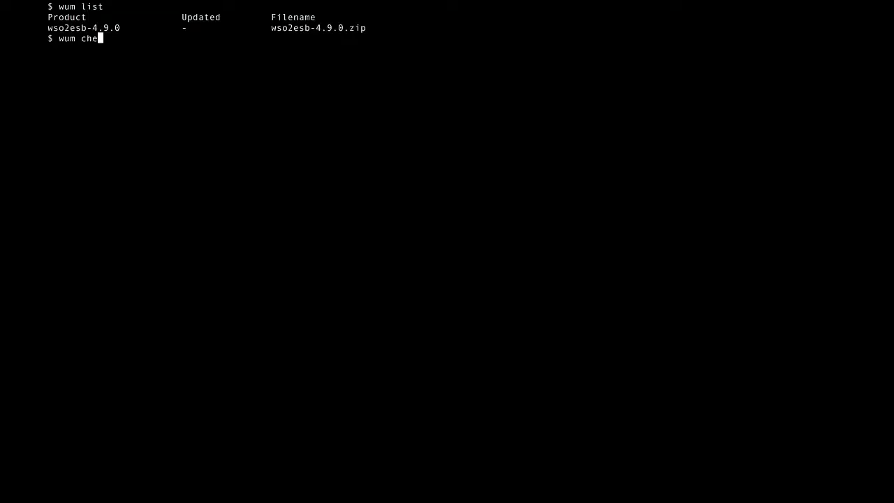
pyautogui.write('ck-update')
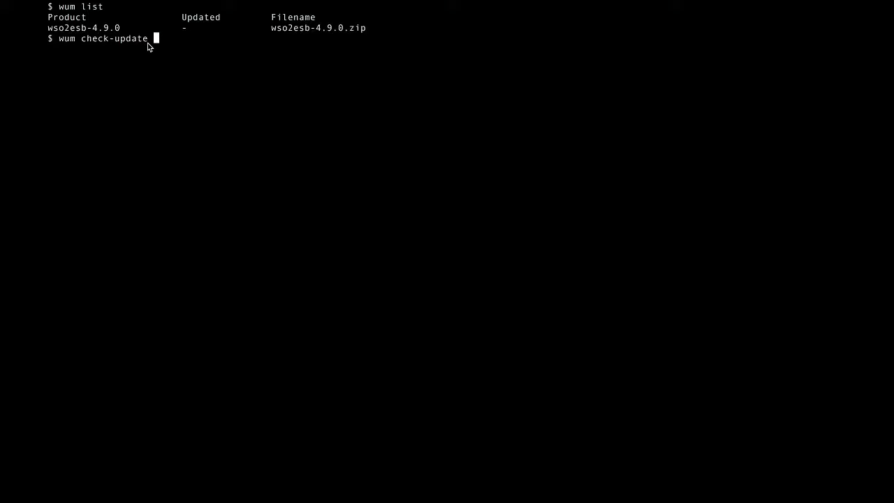
pyautogui.doubleClick(84, 28)
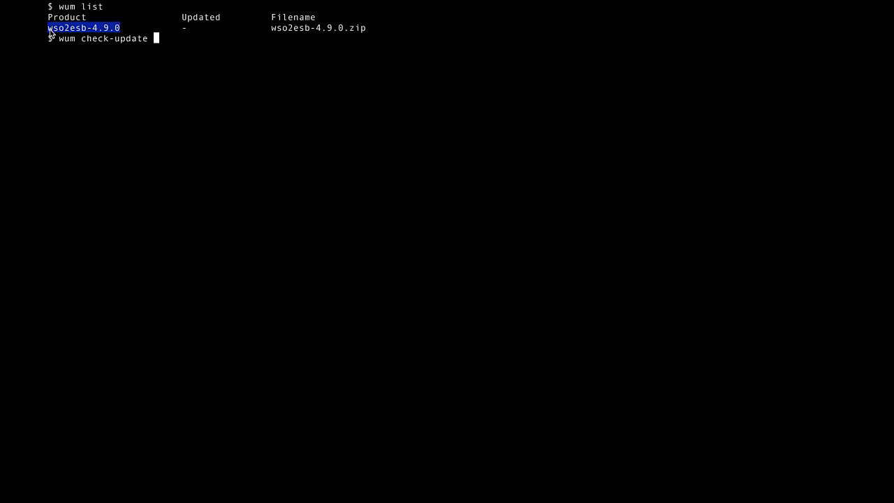
pyautogui.press('Return')
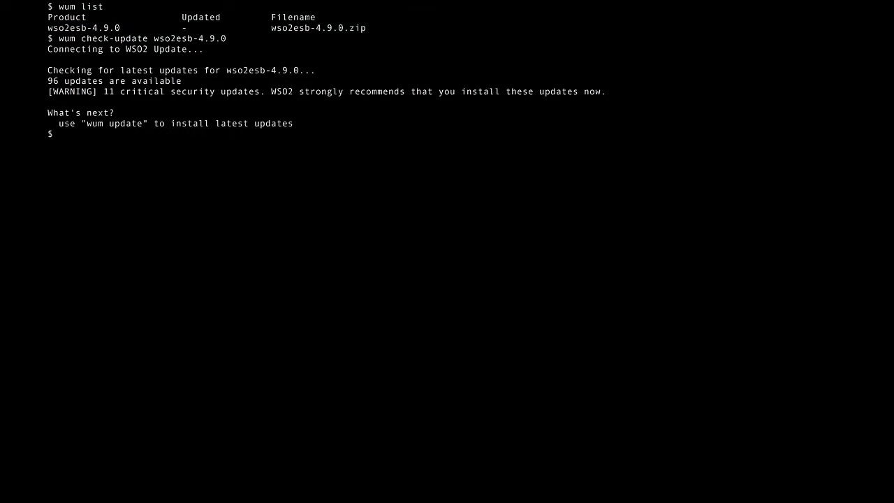
pyautogui.write('wum upd')
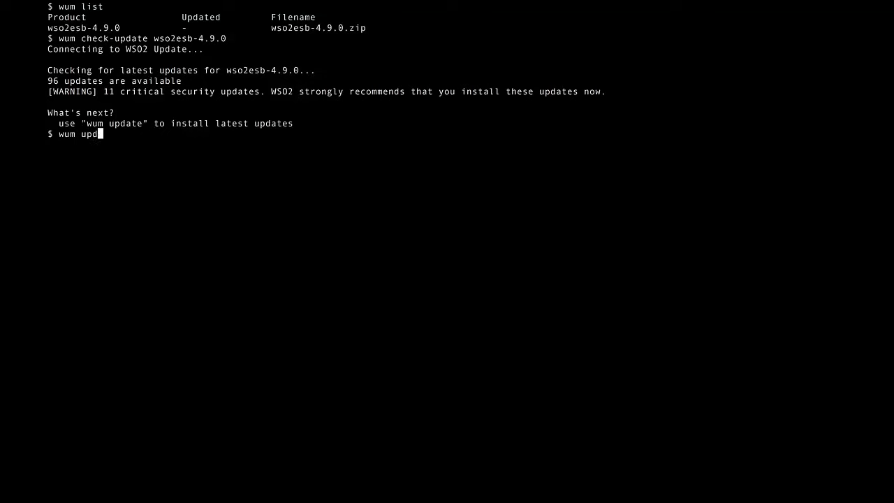
# Step: Run wum update wso2esb-4.9.0 to install the updates and build the product
pyautogui.press('Return')
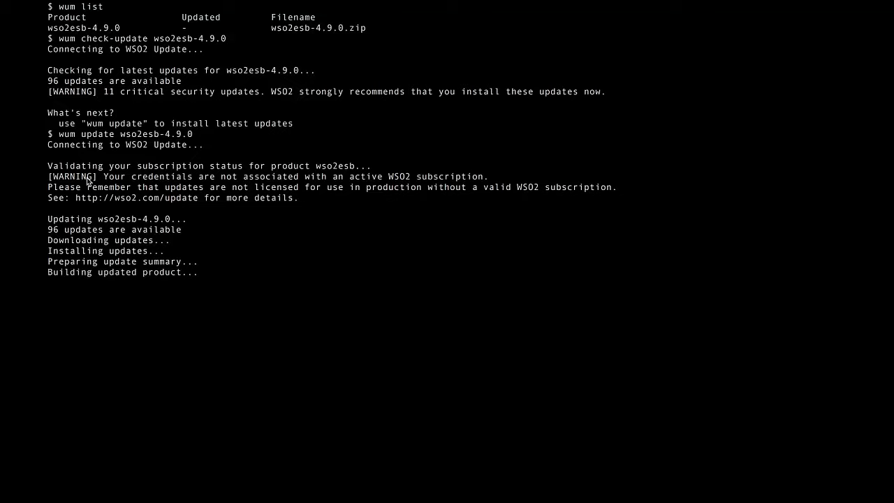
pyautogui.moveTo(183, 290)
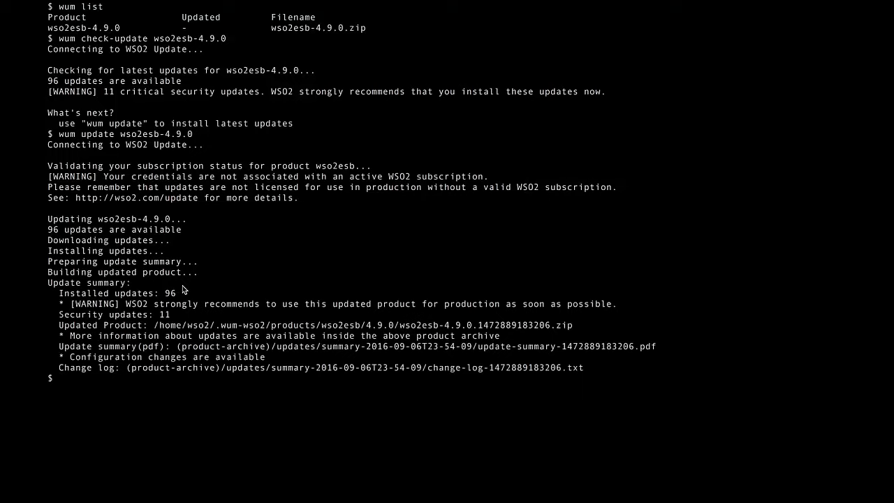
pyautogui.doubleClick(246, 346)
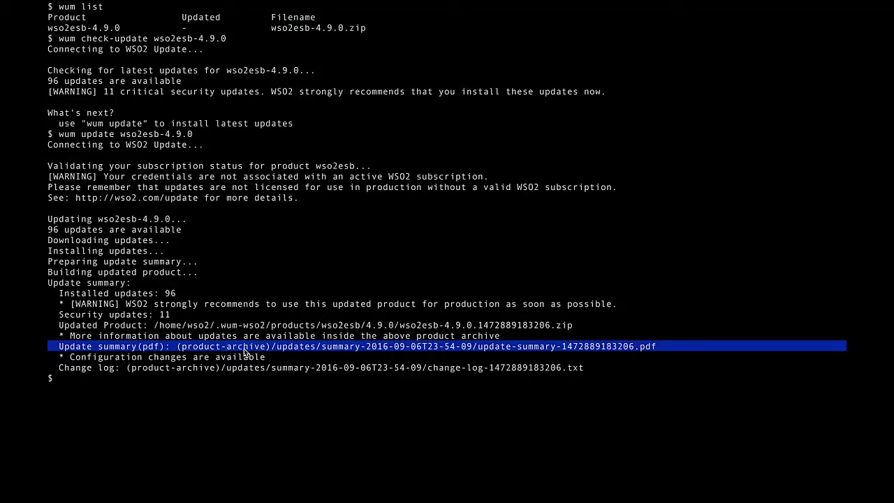
pyautogui.moveTo(249, 371)
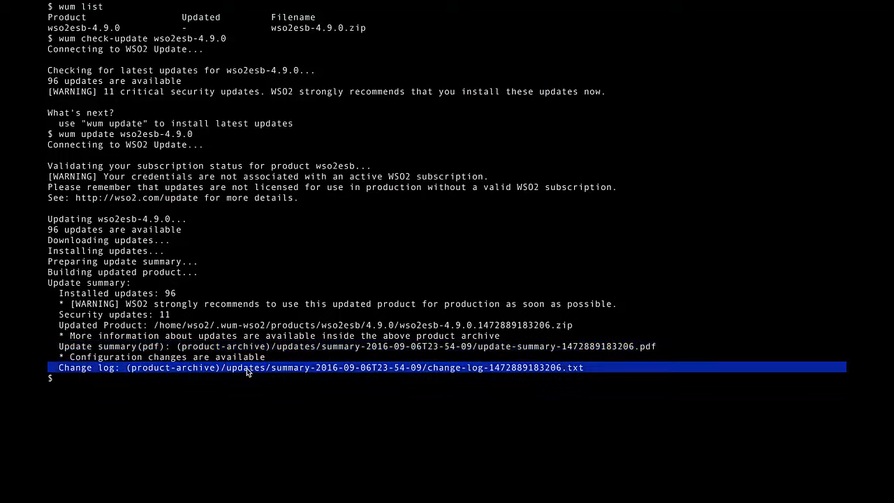
pyautogui.moveTo(263, 327)
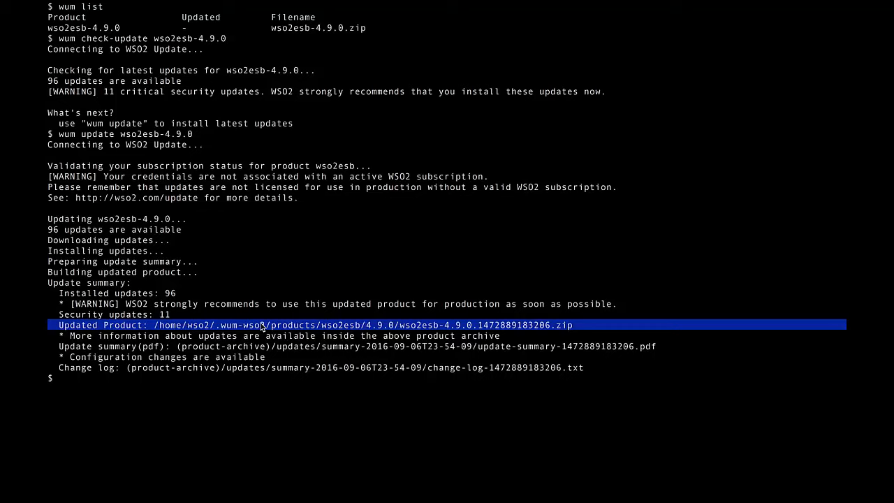
pyautogui.moveTo(76, 188)
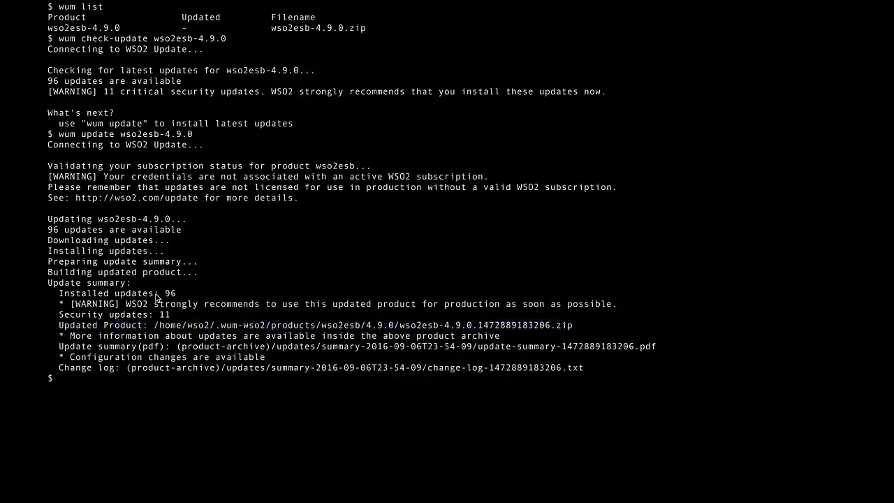
pyautogui.moveTo(167, 316)
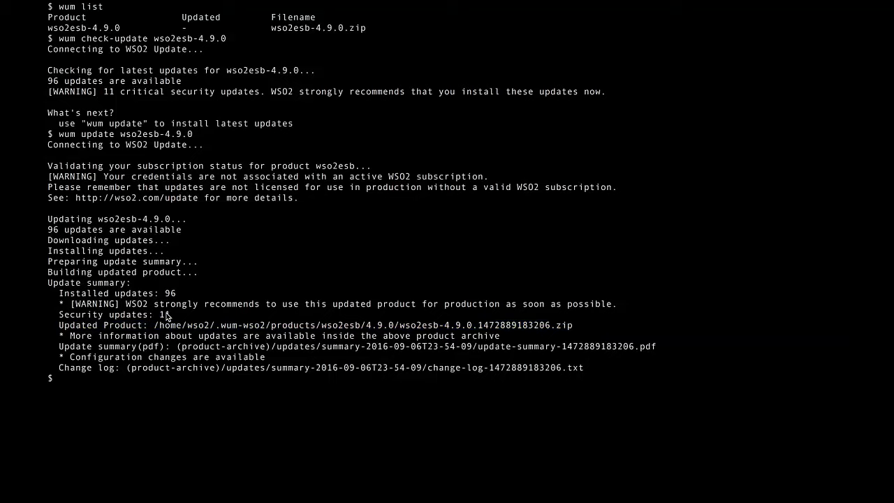
pyautogui.moveTo(50, 170)
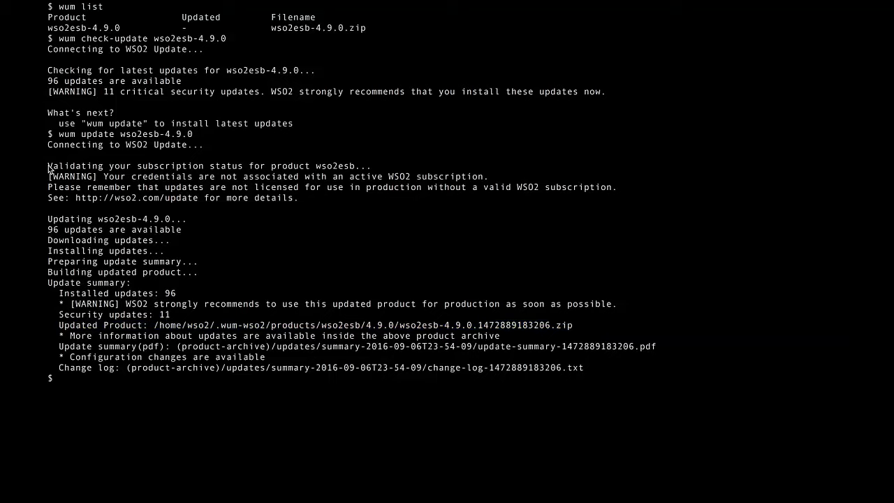
pyautogui.moveTo(48, 165); pyautogui.dragTo(360, 198)
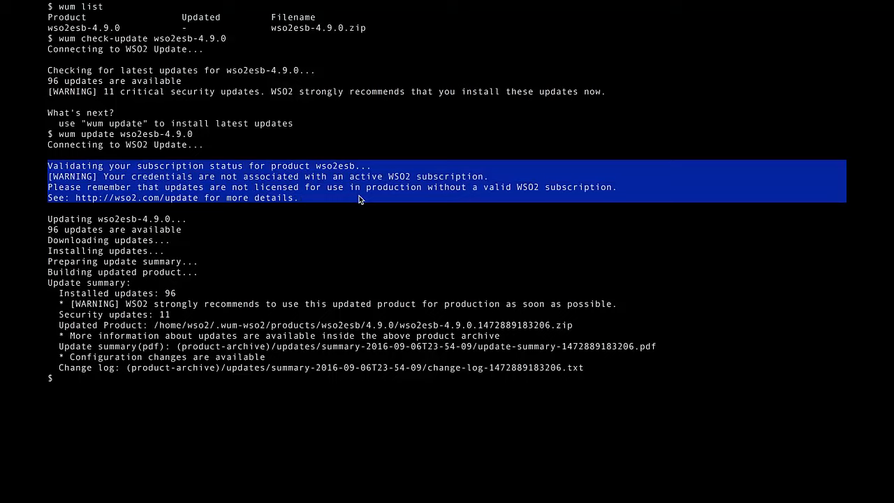
pyautogui.moveTo(388, 244)
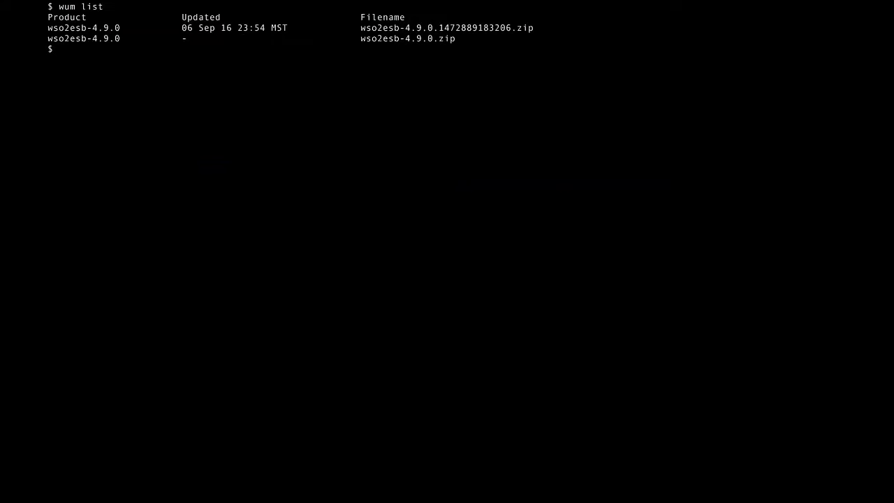
pyautogui.moveTo(436, 29)
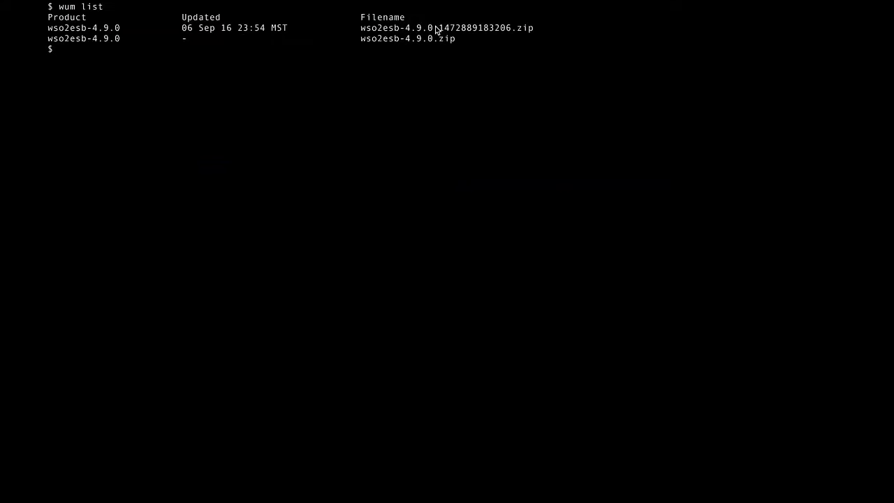
pyautogui.moveTo(454, 31)
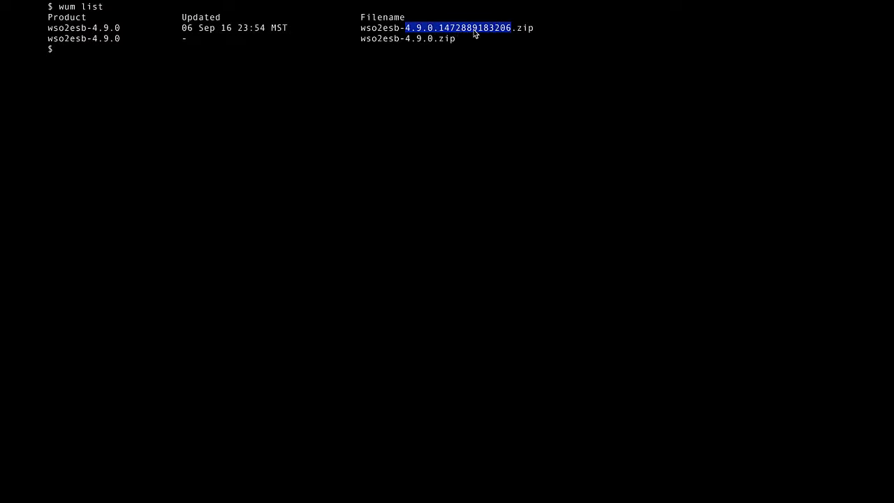
pyautogui.moveTo(398, 92)
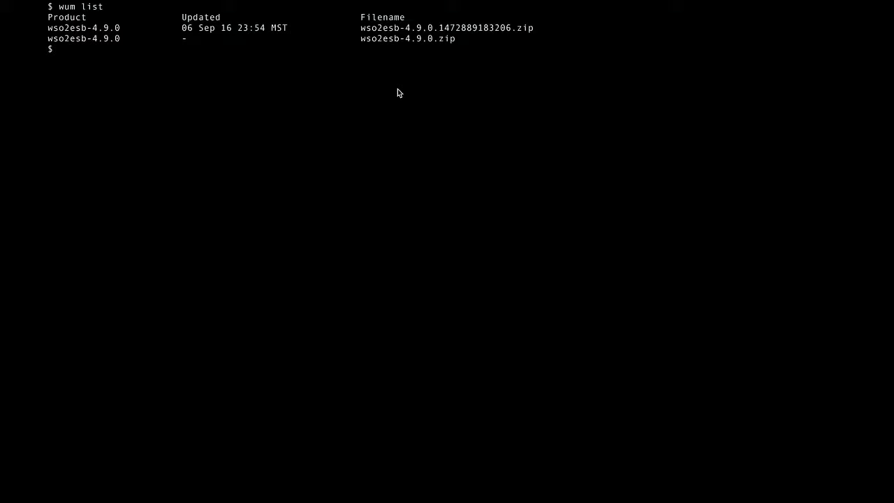
# Step: Begin a new wum command after listing the updated wso2esb-4.9.0 archives
pyautogui.write('w')
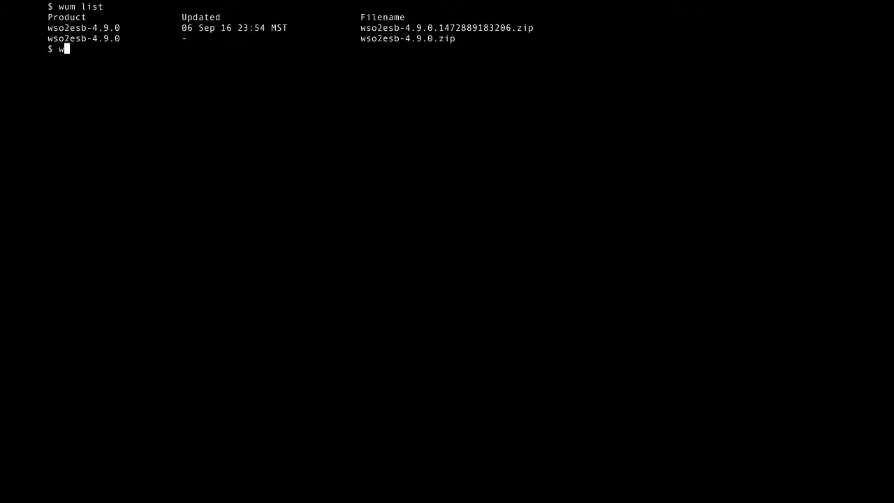
# Step: Enter wum describe to request details of the local repository products
pyautogui.write('um desc')
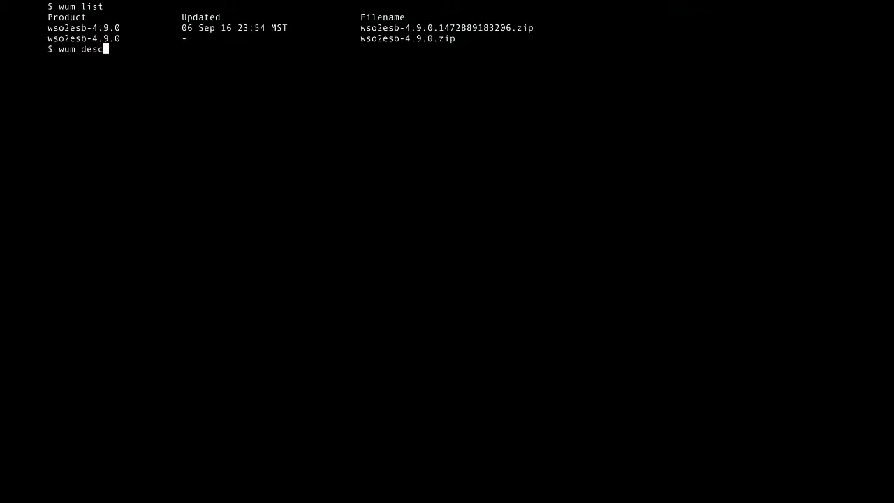
pyautogui.write('ribe')
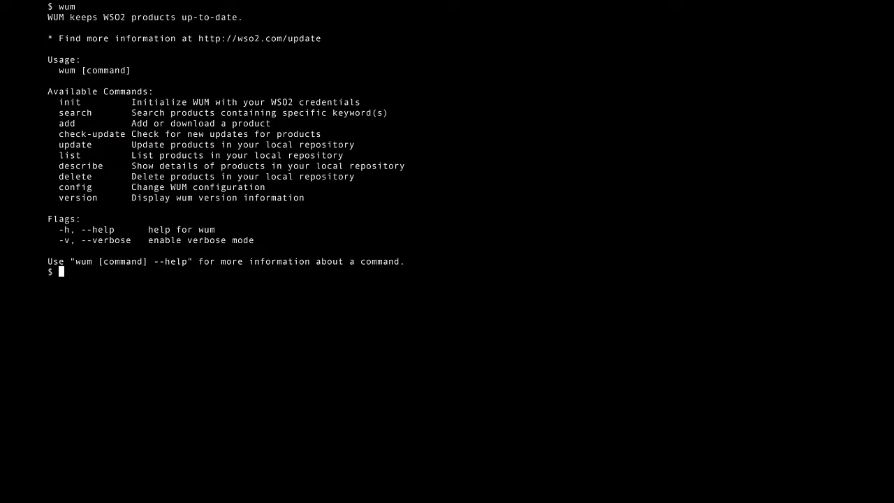
pyautogui.moveTo(207, 179)
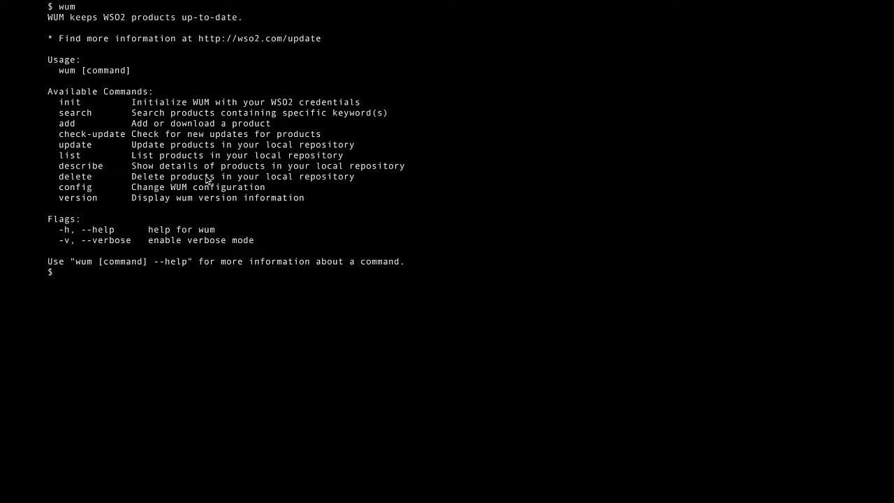
pyautogui.moveTo(174, 144)
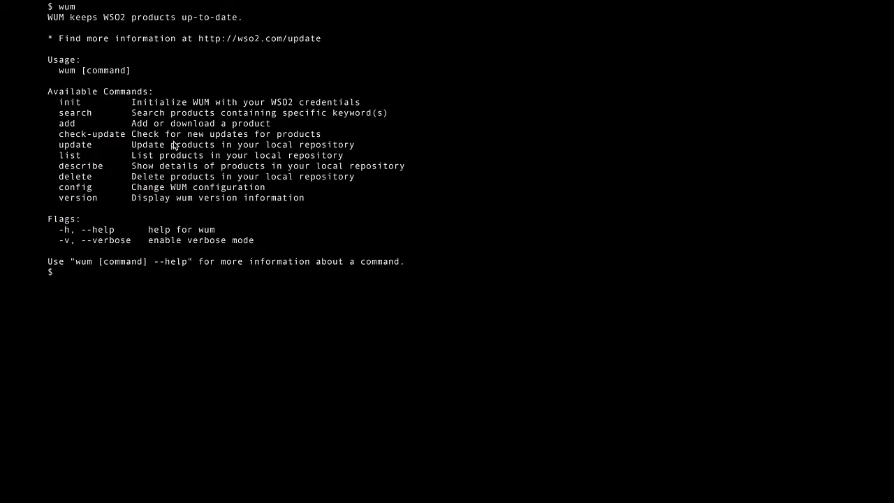